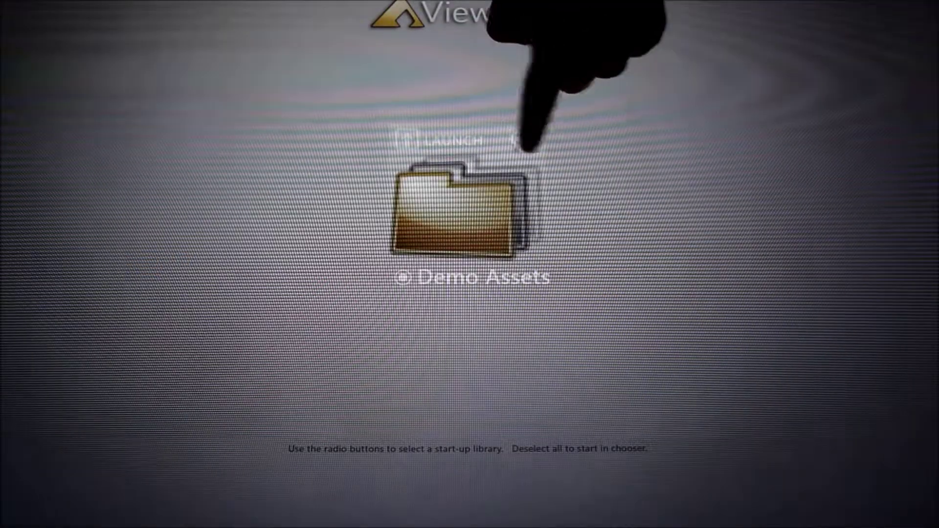
click(455, 209)
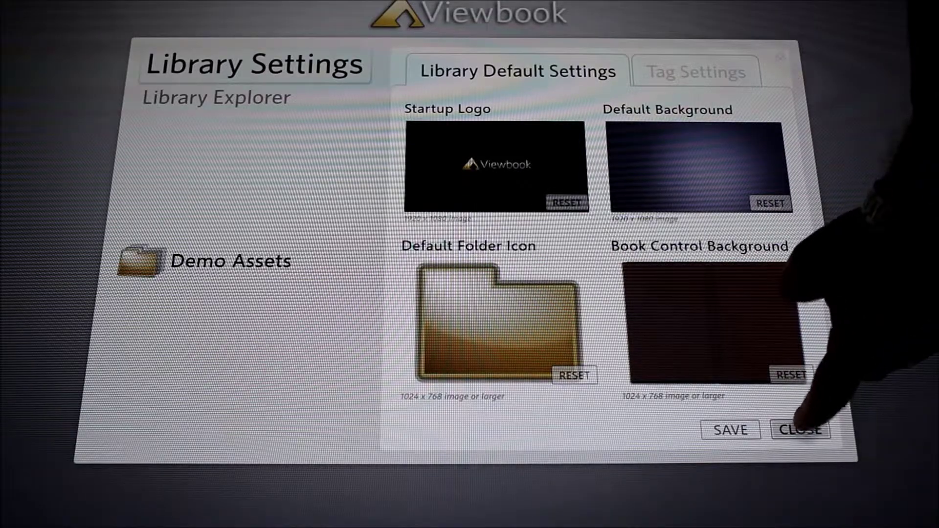
click(801, 430)
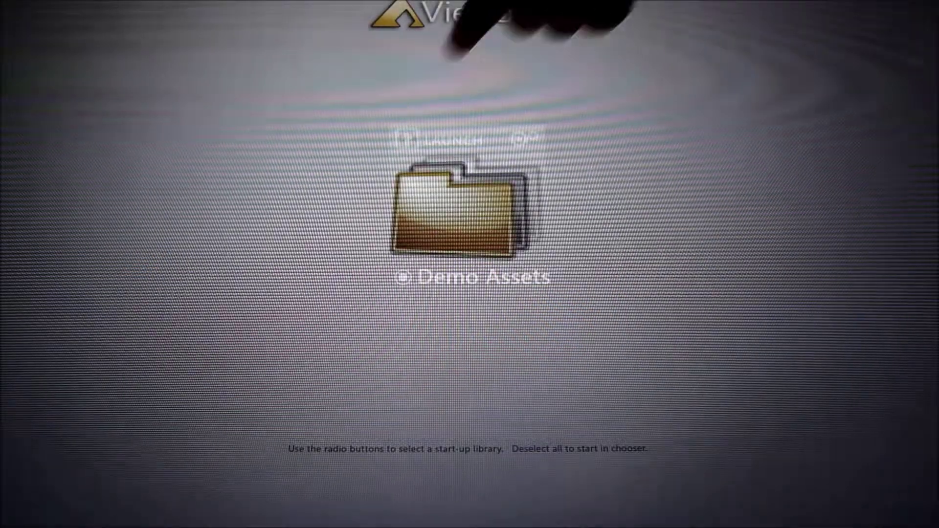